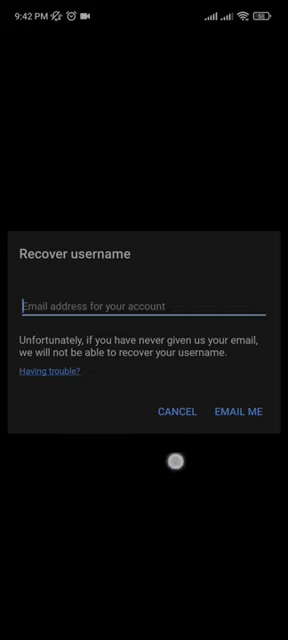
left_click(140, 305)
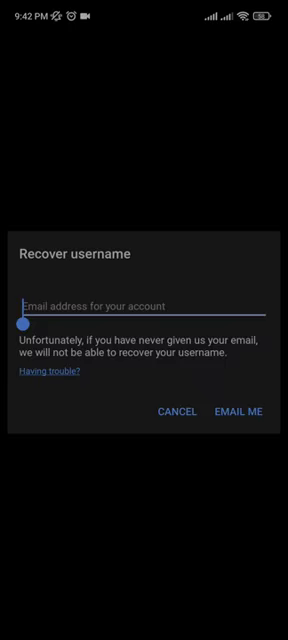